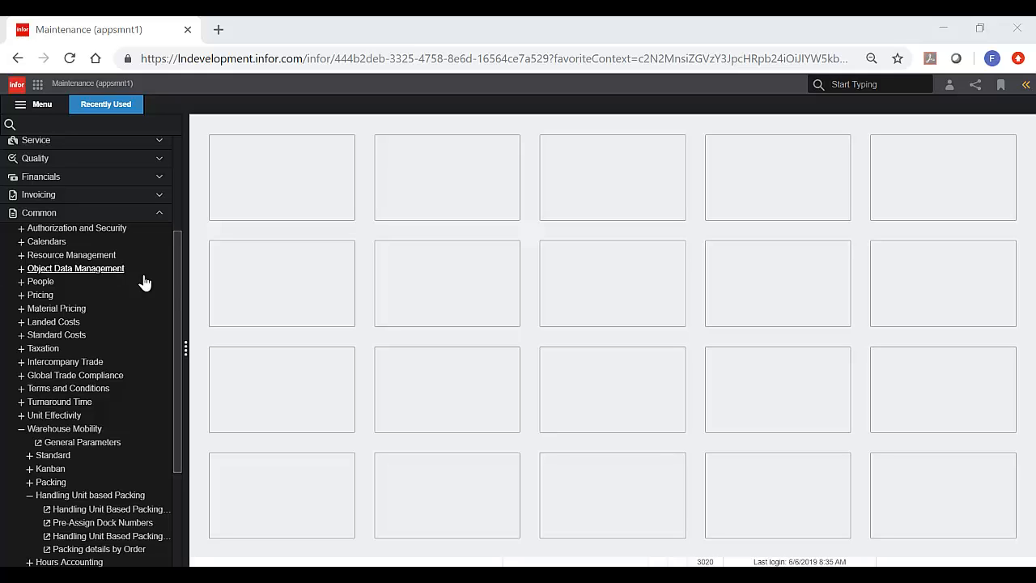
pyautogui.moveTo(65, 427)
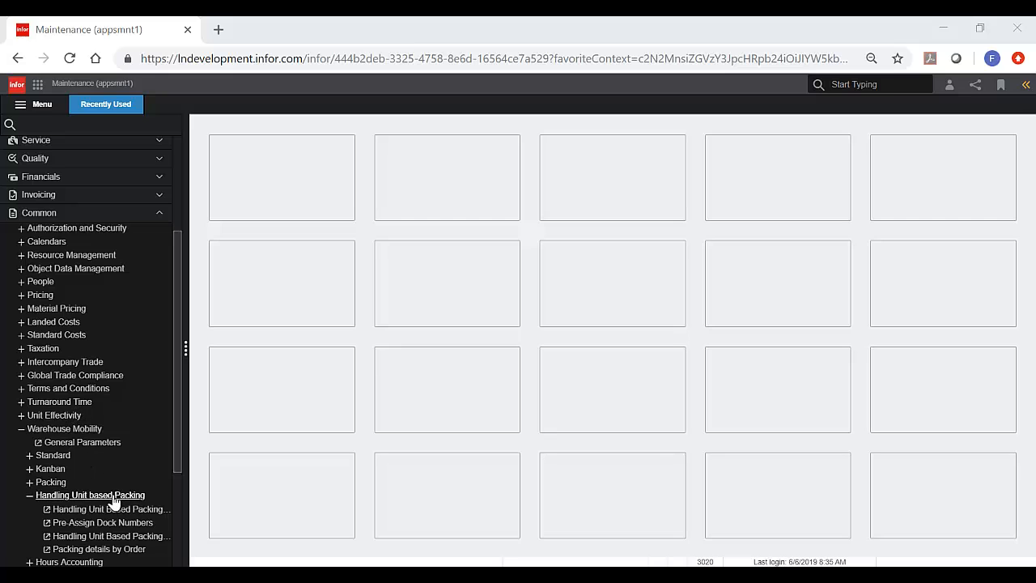
pyautogui.moveTo(110, 508)
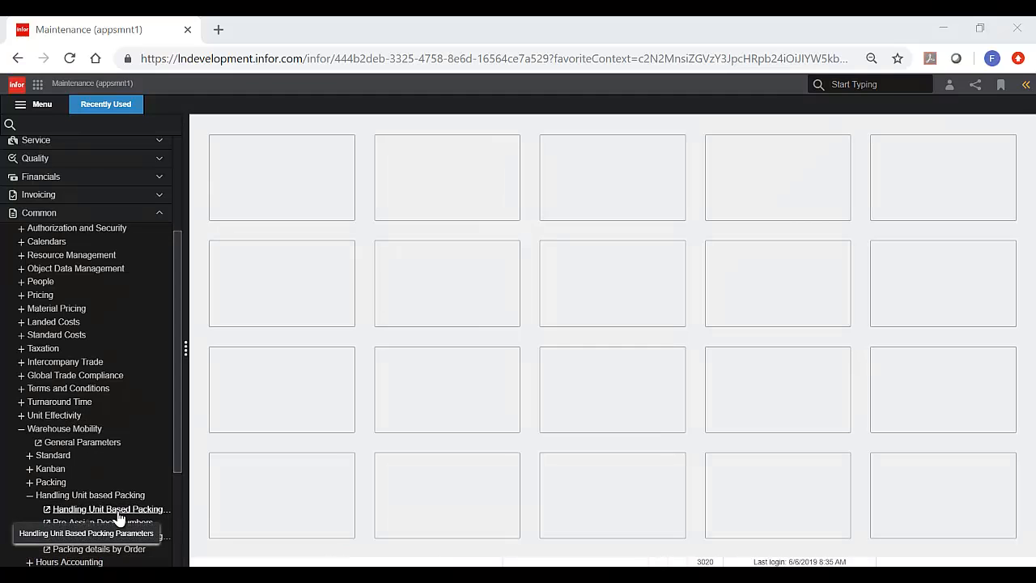
# View the Actual set record of Handling Unit Based Packing Parameters, with NBBOX as default packaging item
pyautogui.click(111, 508)
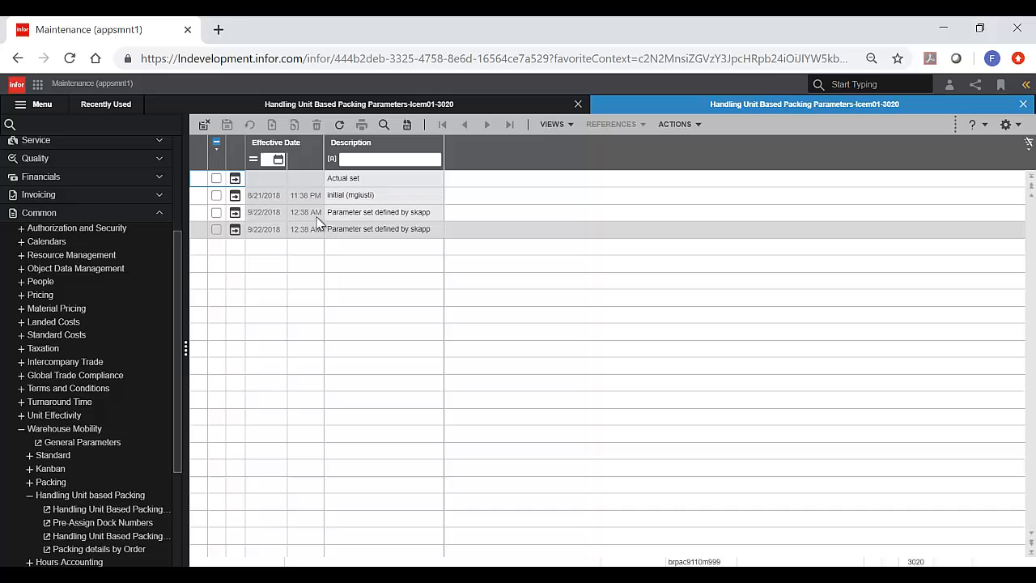
pyautogui.doubleClick(343, 177)
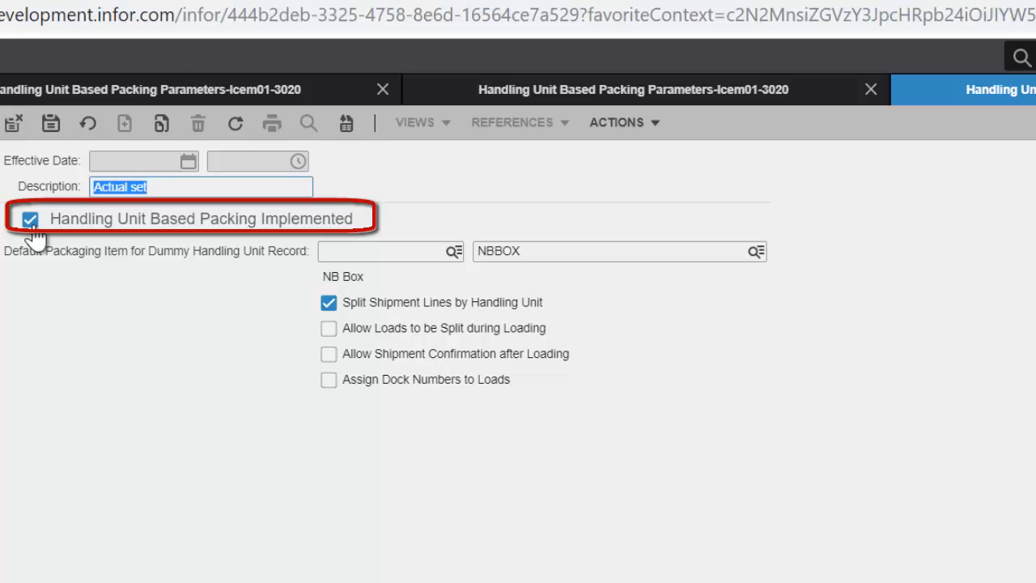
pyautogui.moveTo(586, 282)
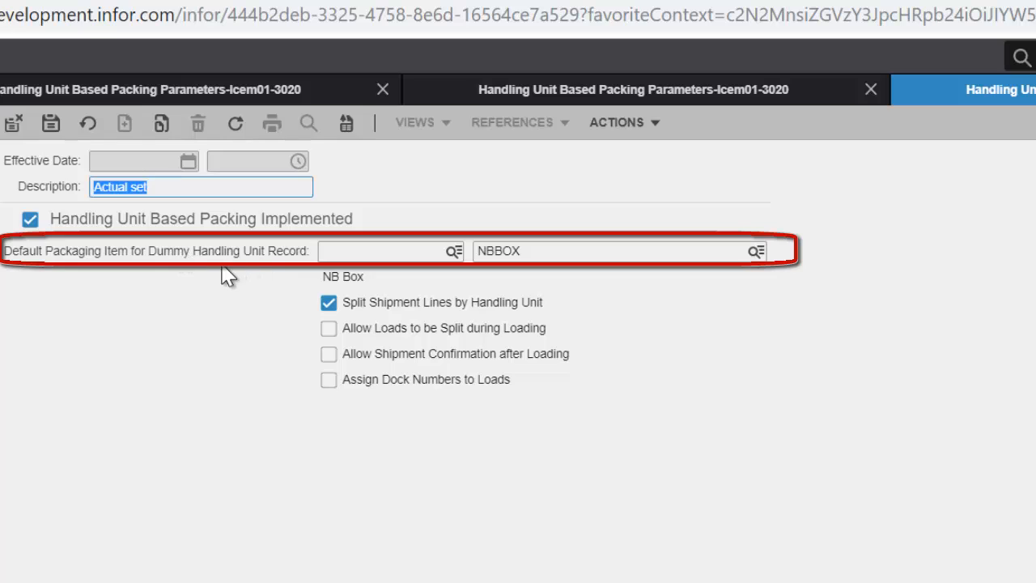
pyautogui.moveTo(214, 285)
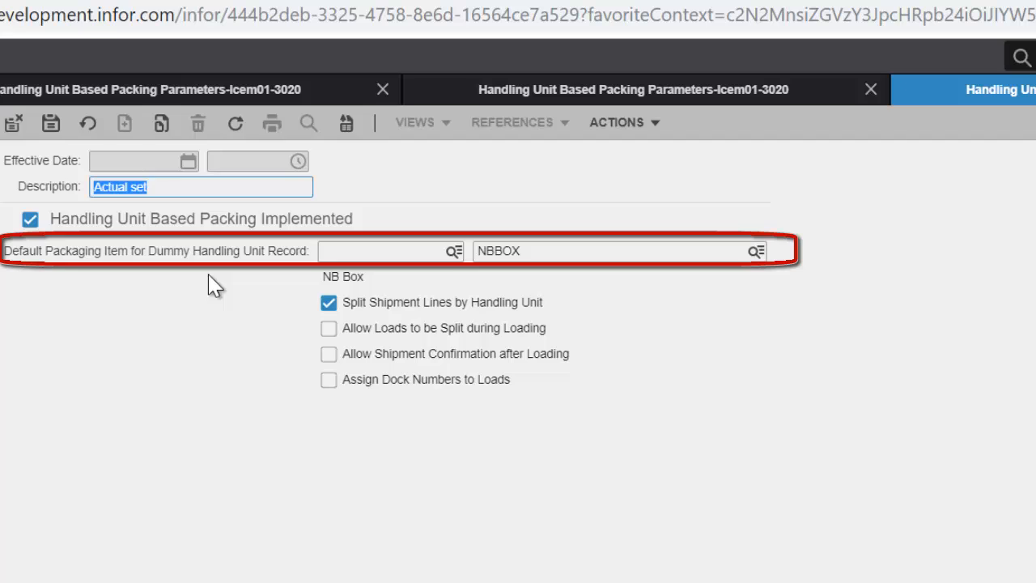
pyautogui.moveTo(417, 306)
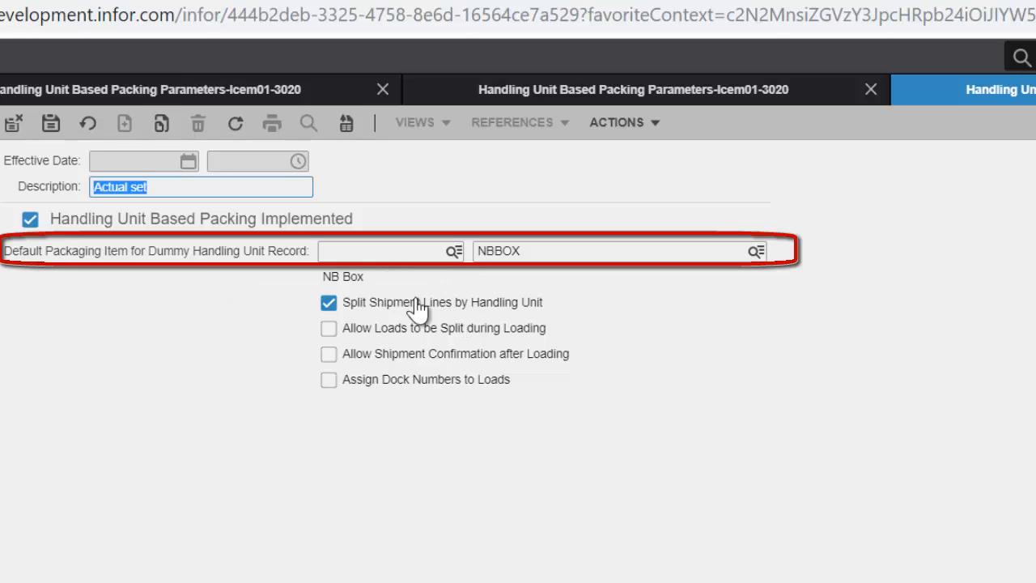
pyautogui.moveTo(136, 310)
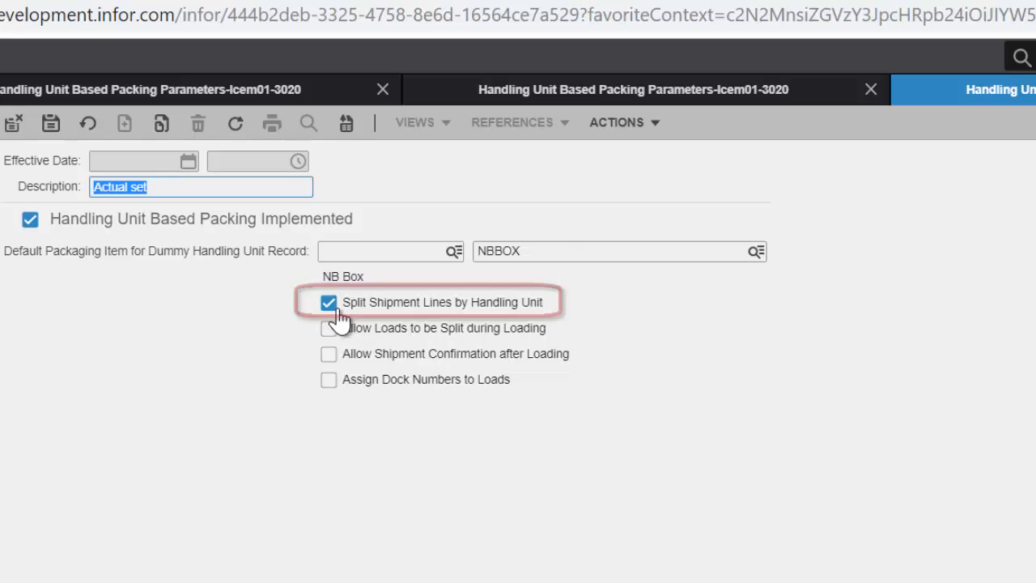
pyautogui.moveTo(440, 314)
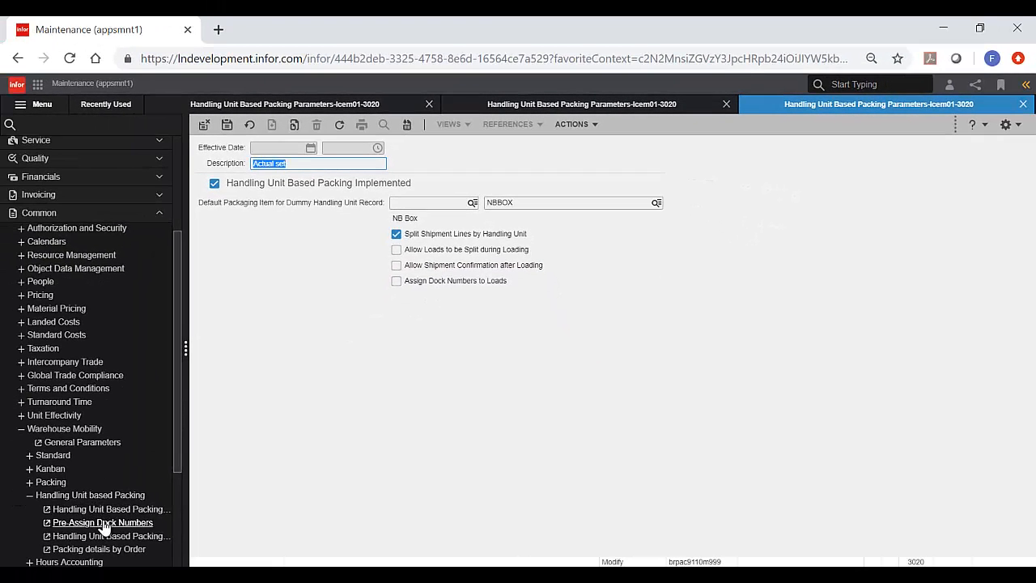
# Bring up Pre-Assign Dock Numbers and focus the Load and Dock filter fields of its empty grid
pyautogui.click(102, 522)
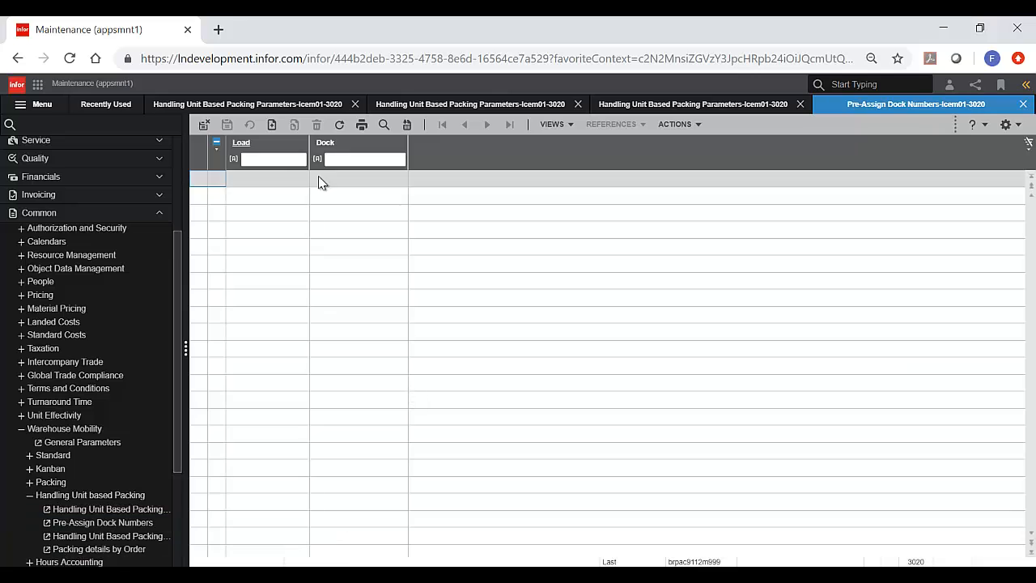
pyautogui.click(272, 159)
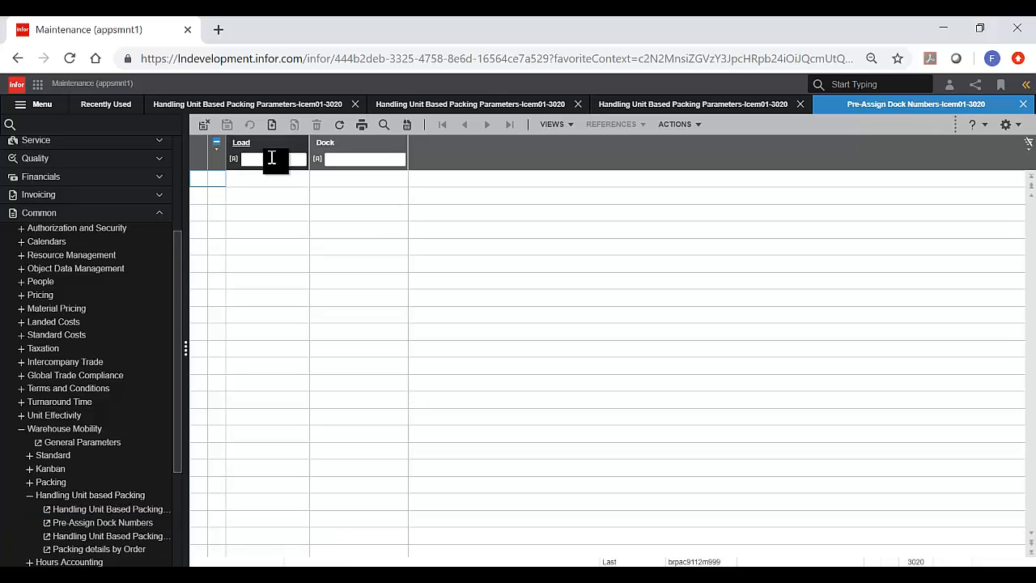
pyautogui.click(364, 158)
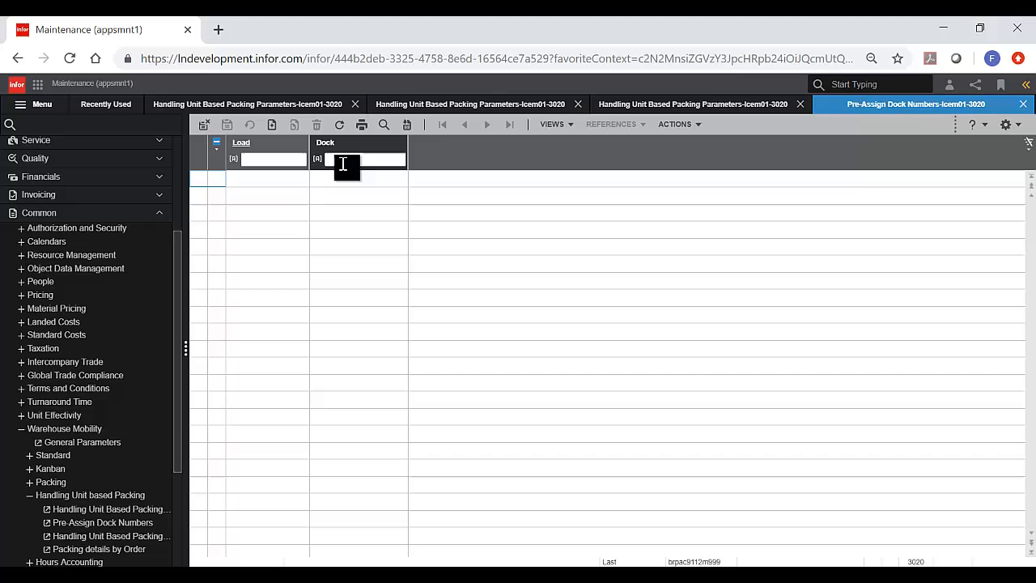